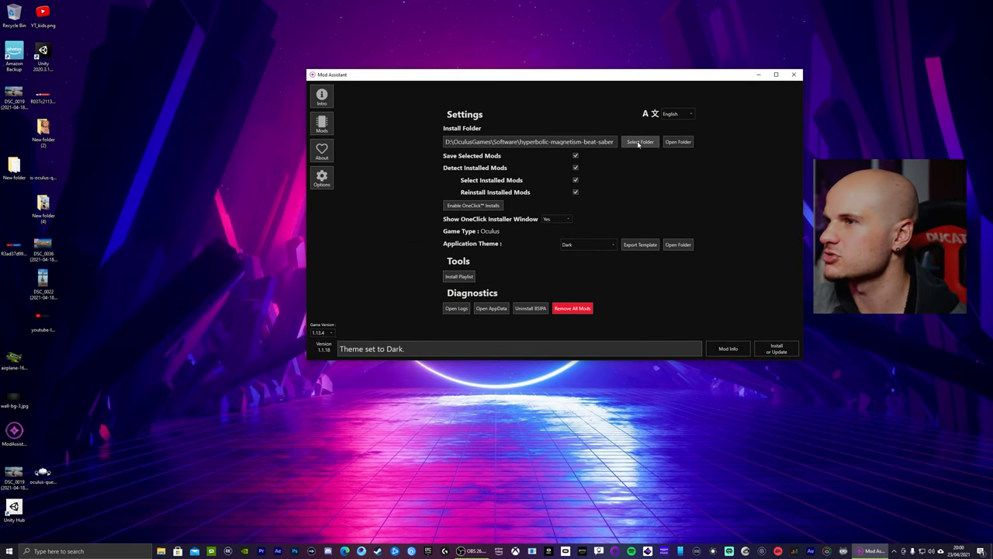
Peek at the Install Folder picker, cancel it, and close Mod Assistant to the desktop
click(639, 141)
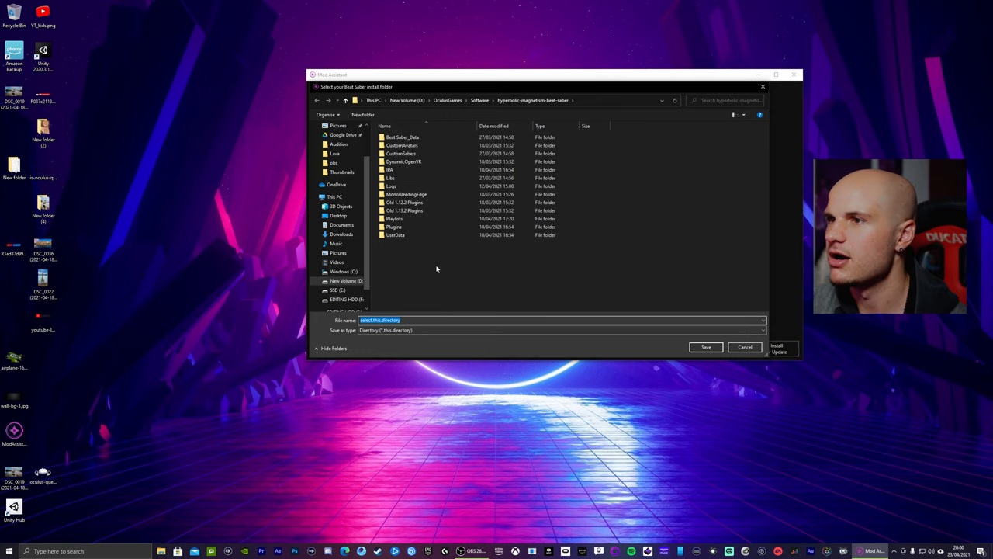
click(403, 161)
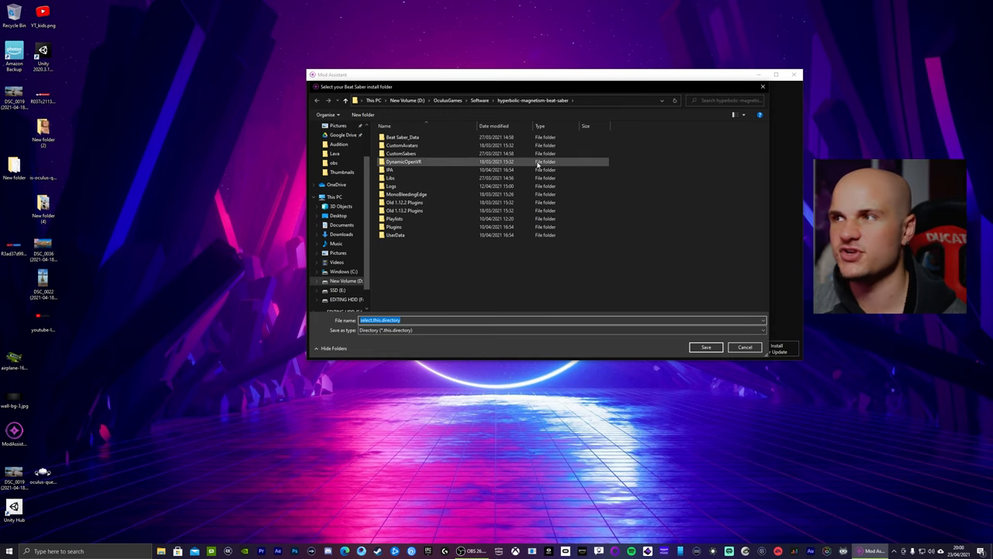
click(745, 348)
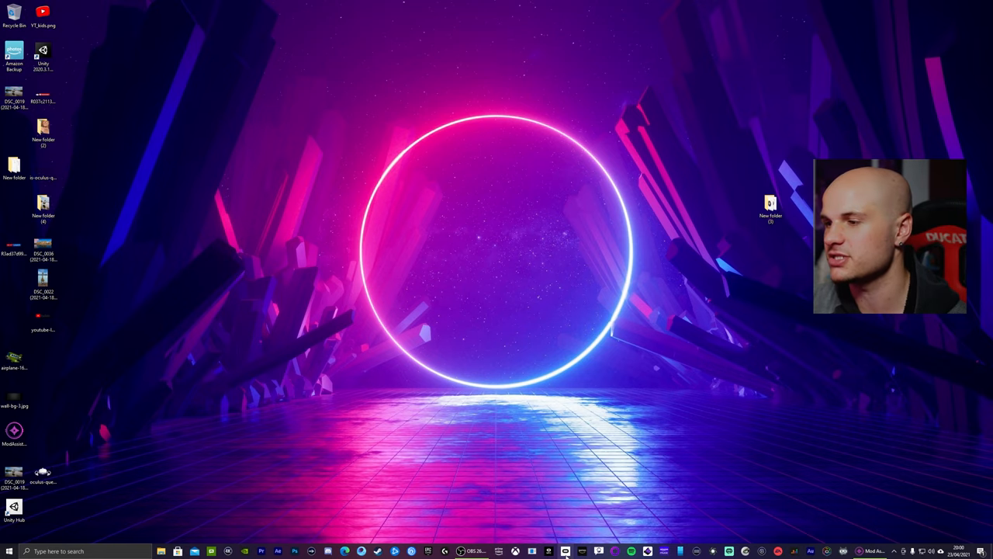
Launch Oculus and reach Settings > General > Library Locations, showing D:\OculusGames as default
click(565, 551)
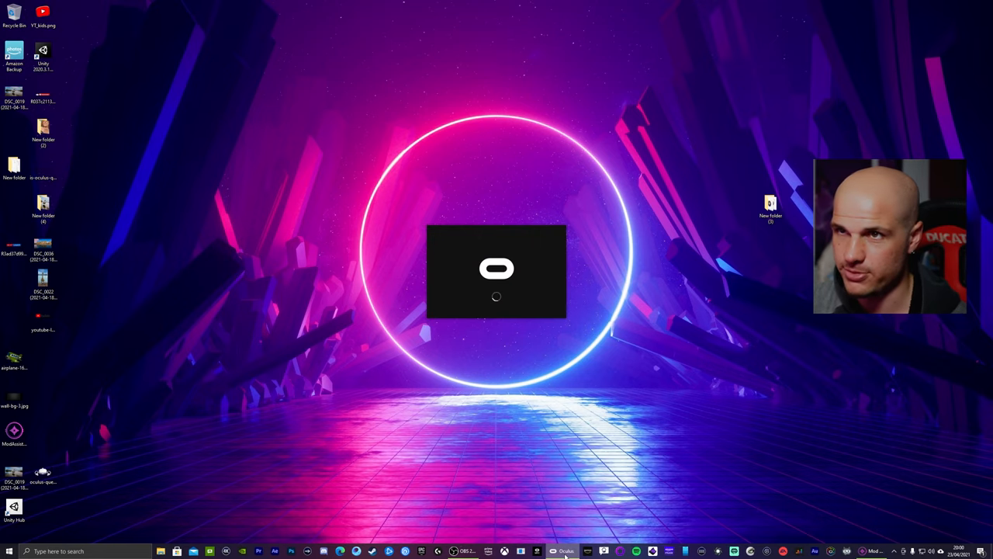
click(565, 550)
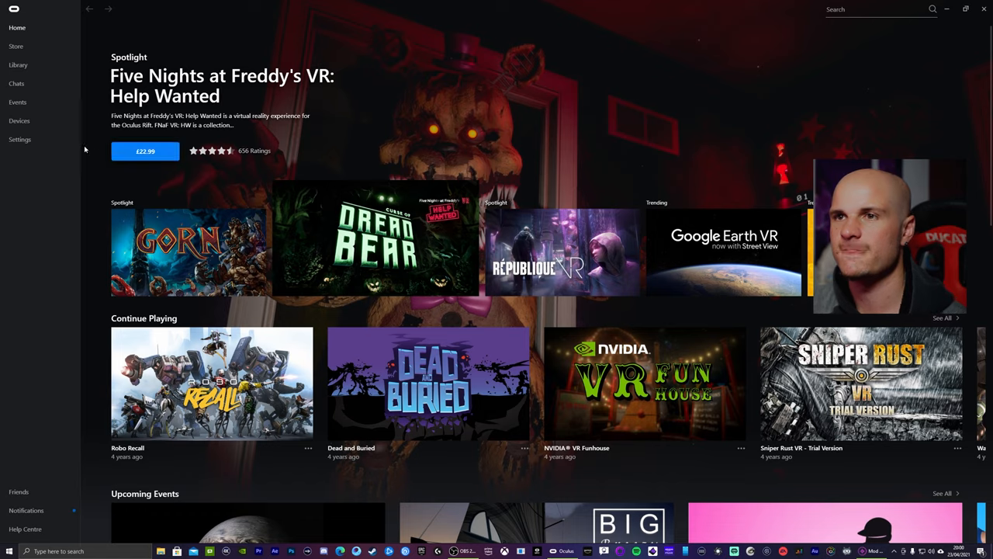
click(19, 139)
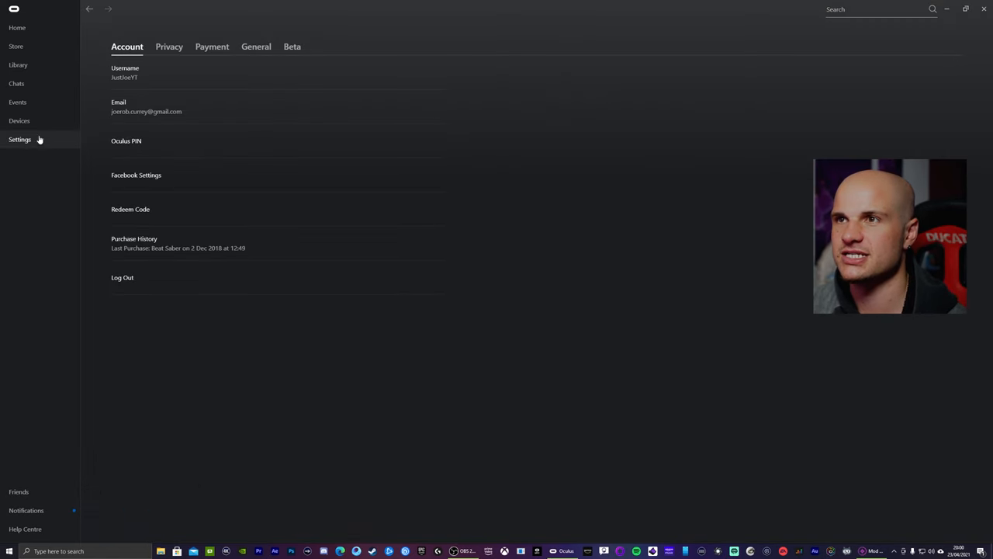
click(256, 47)
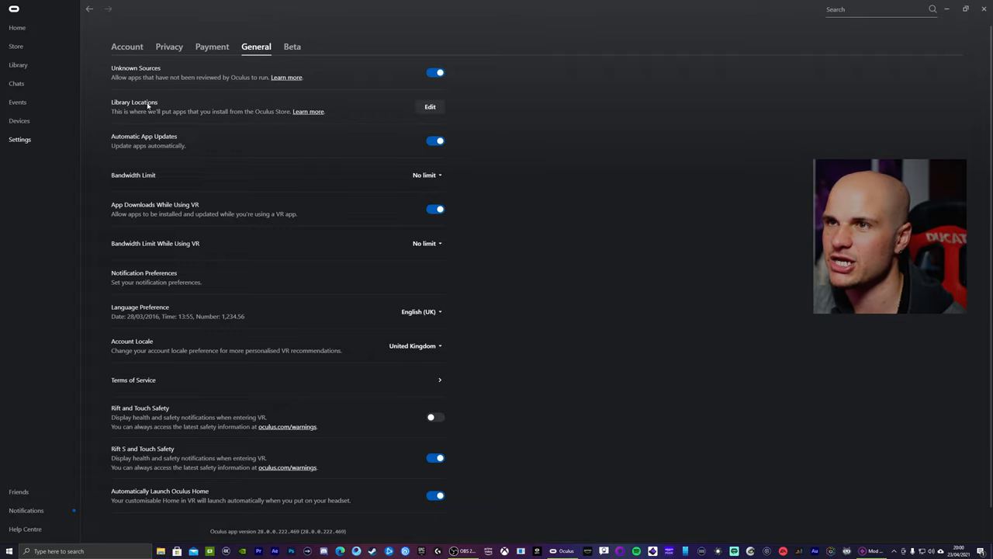
click(430, 105)
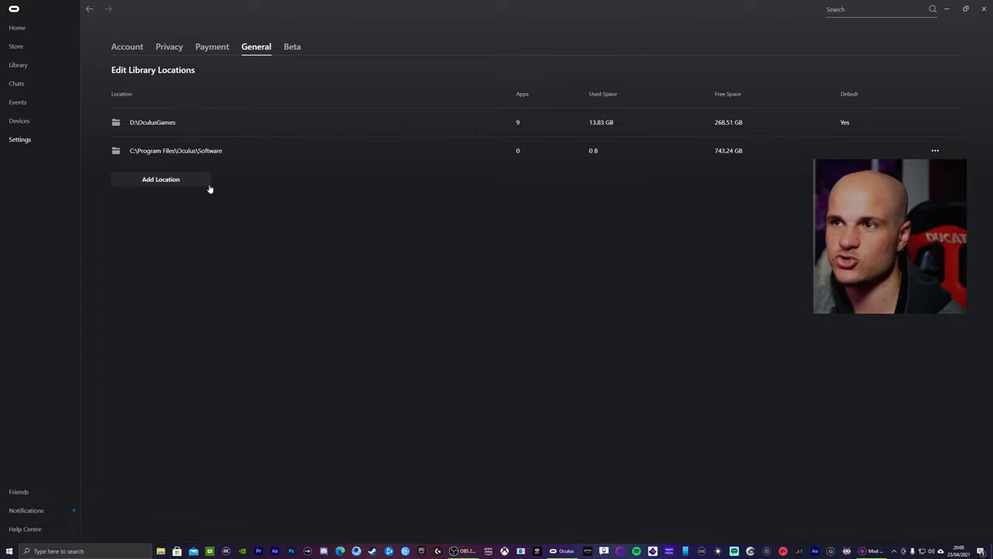
Start Add Location, browse This PC into New Volume (D:), then back out to the desktop
click(161, 180)
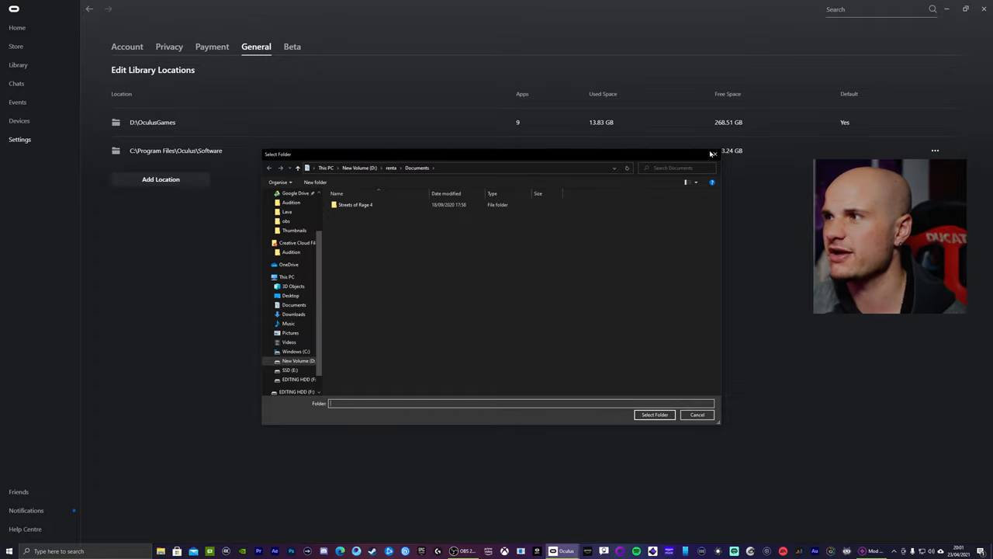
click(697, 414)
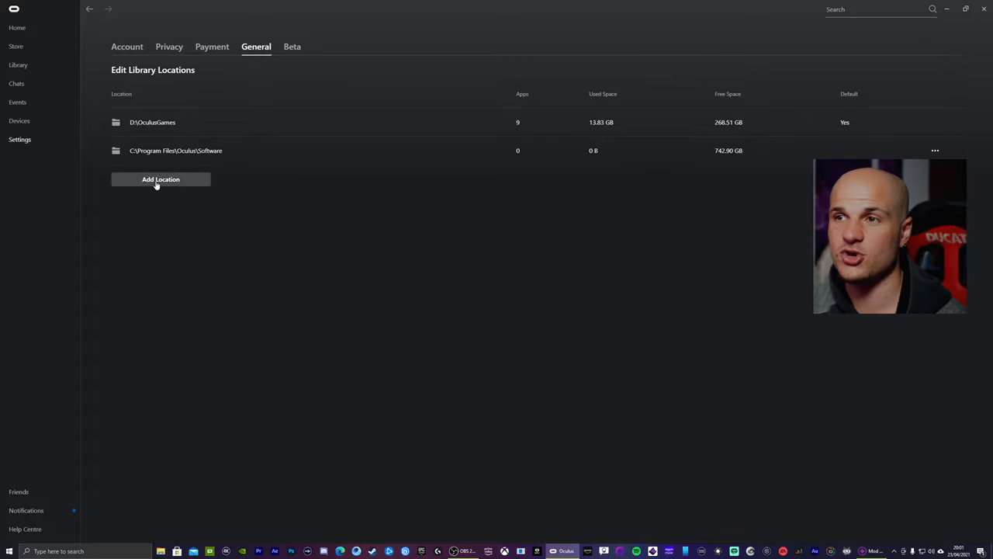
click(161, 180)
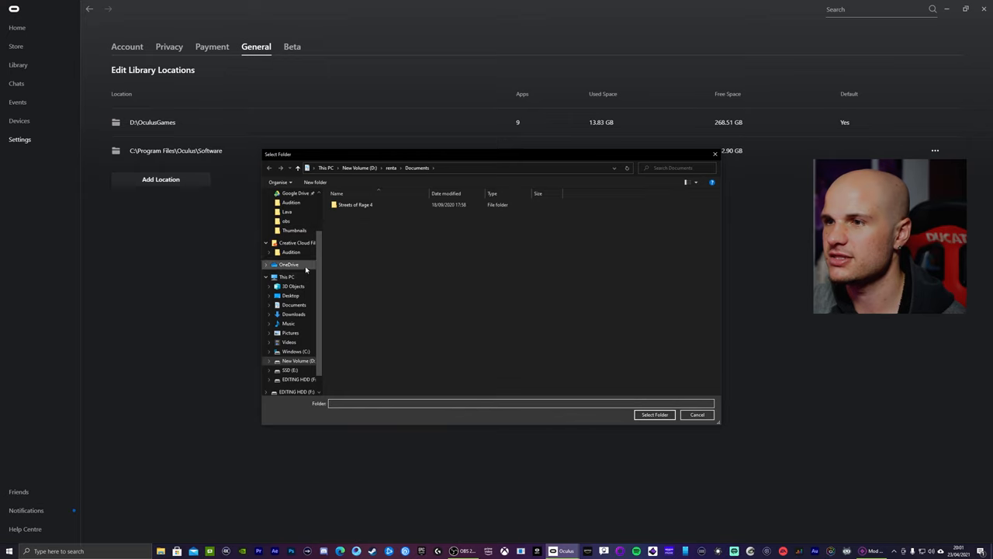
click(287, 276)
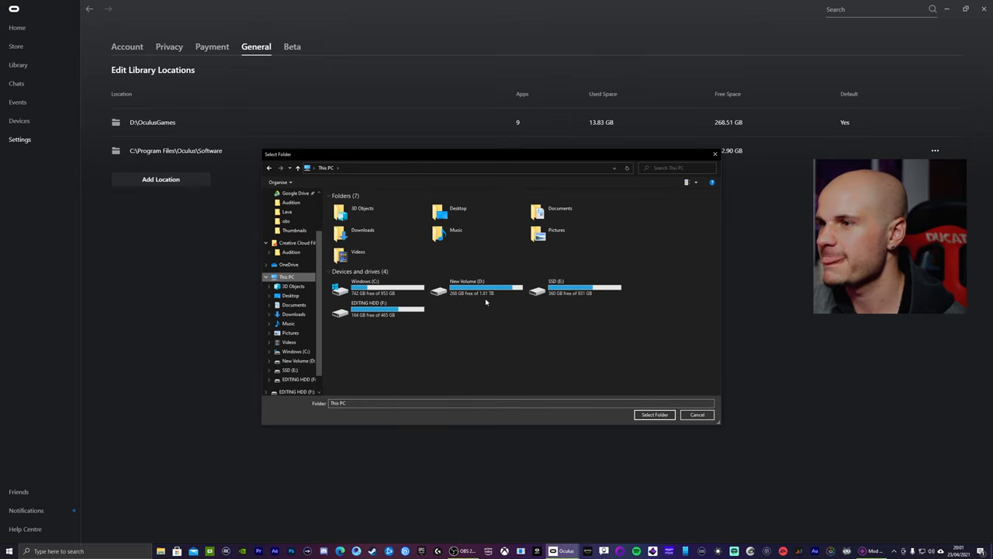
mouse_move(465, 291)
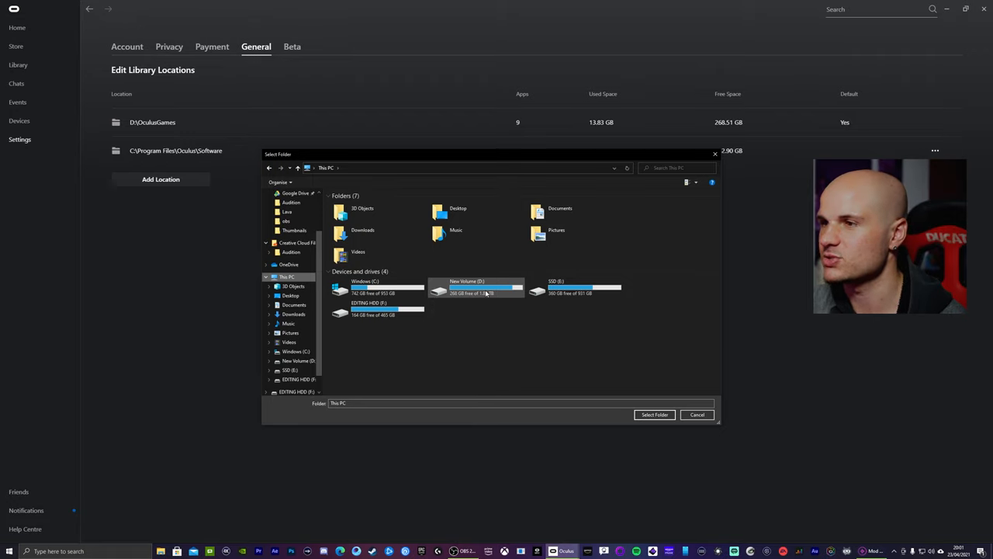
double_click(465, 289)
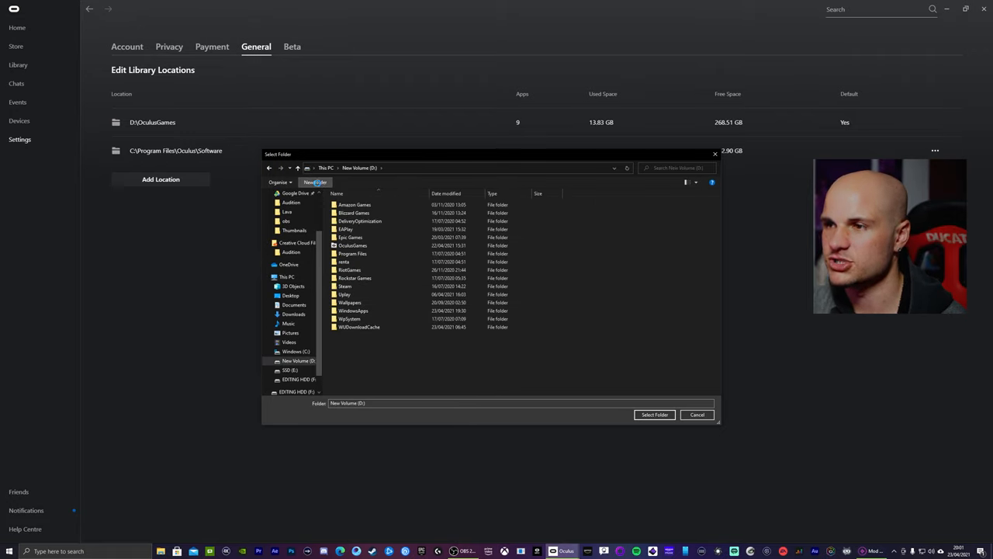
click(315, 182)
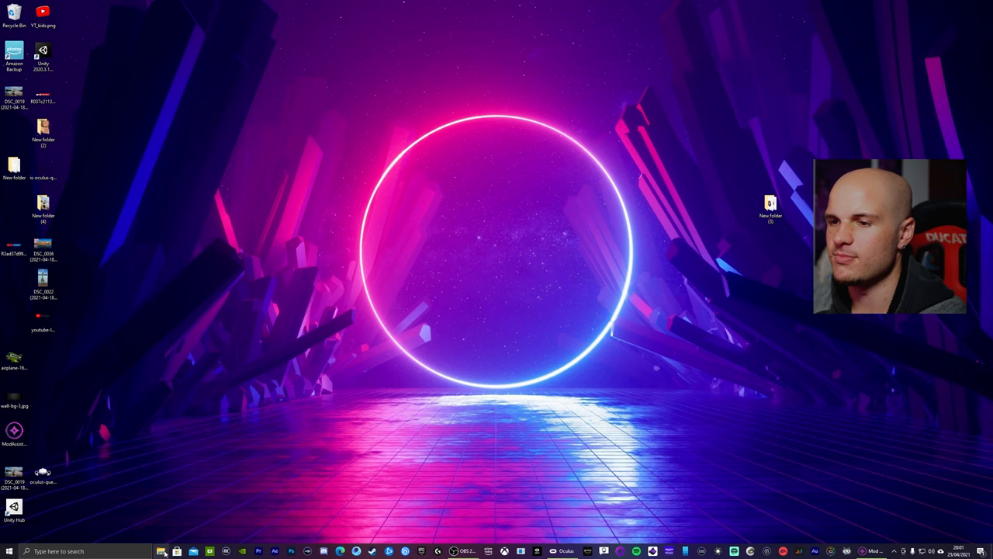
Browse File Explorer to D:\OculusGames, view its Software folder, then close the window
click(162, 551)
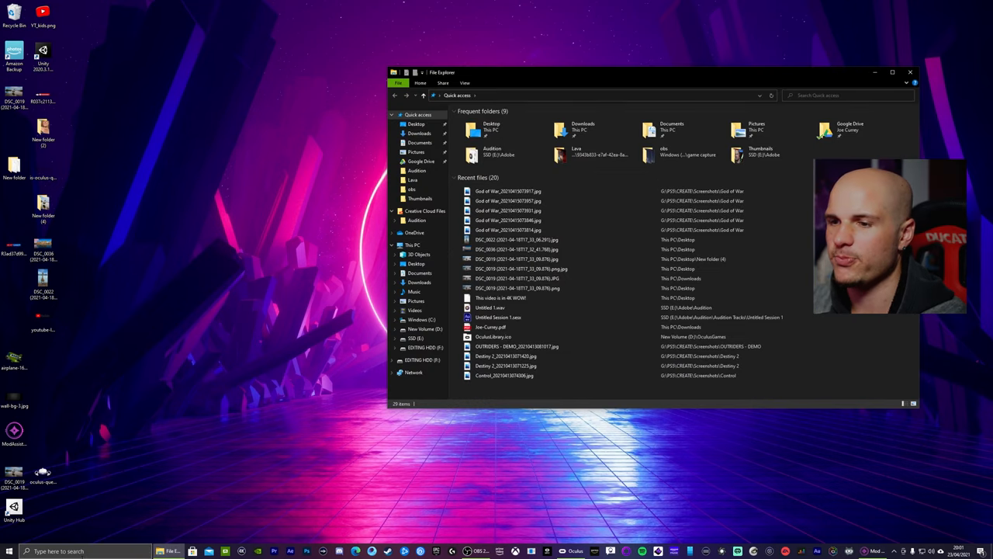
click(413, 246)
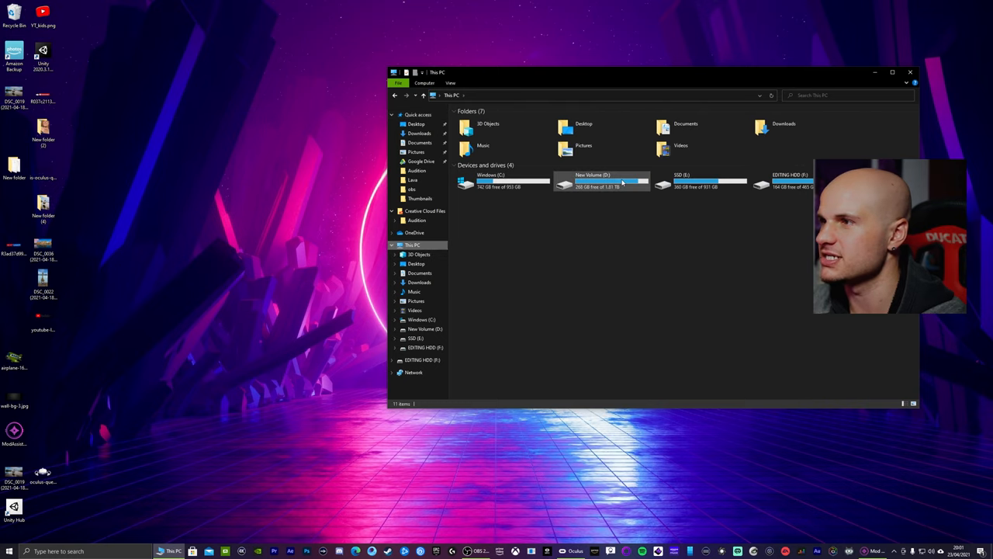
double_click(602, 184)
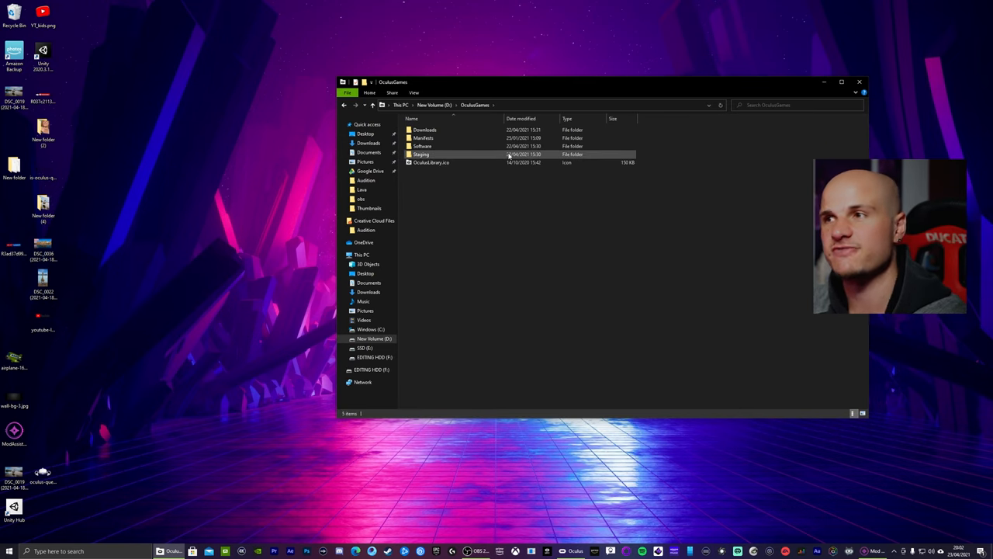
double_click(422, 146)
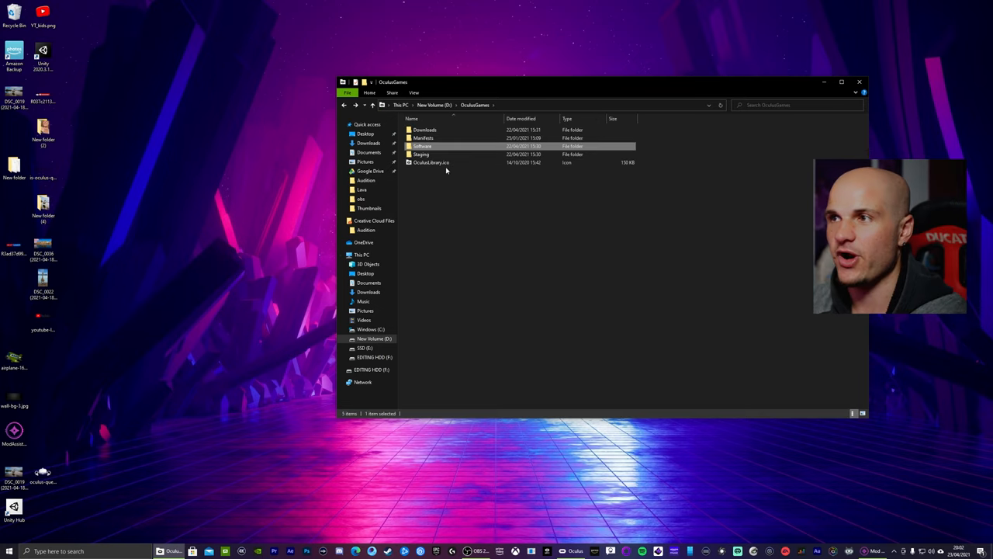
mouse_move(423, 145)
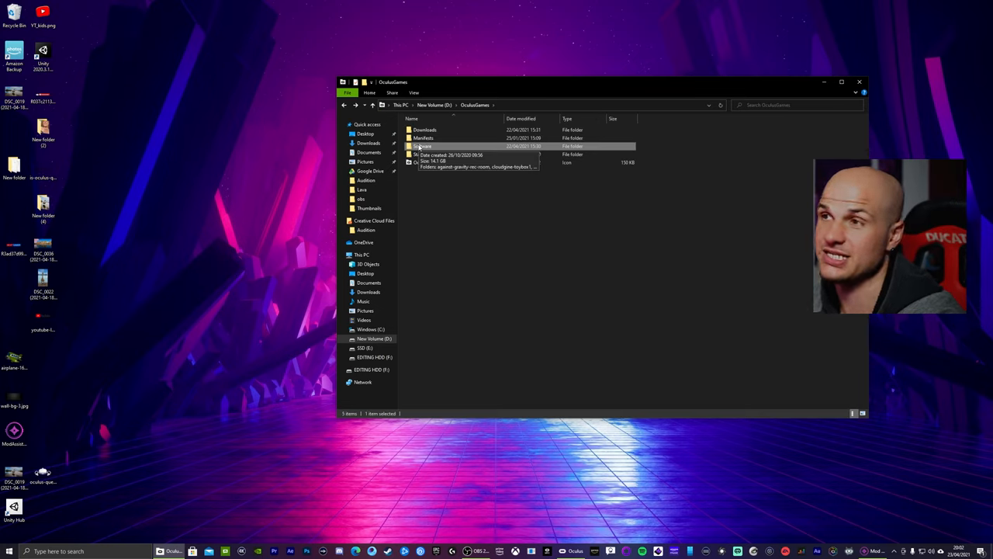
click(343, 106)
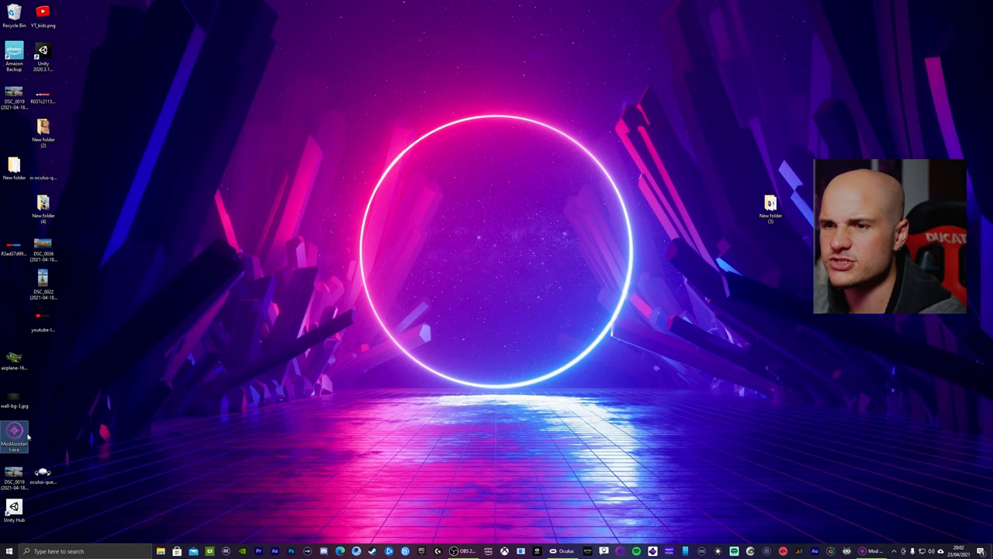
Launch Mod Assistant and browse the install folder chooser into D:\OculusGames
double_click(14, 434)
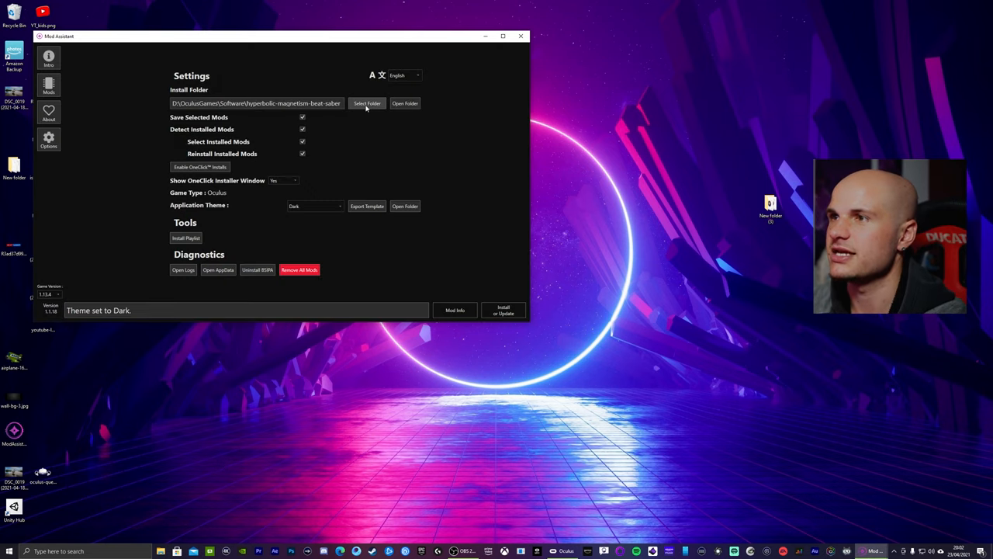
click(367, 102)
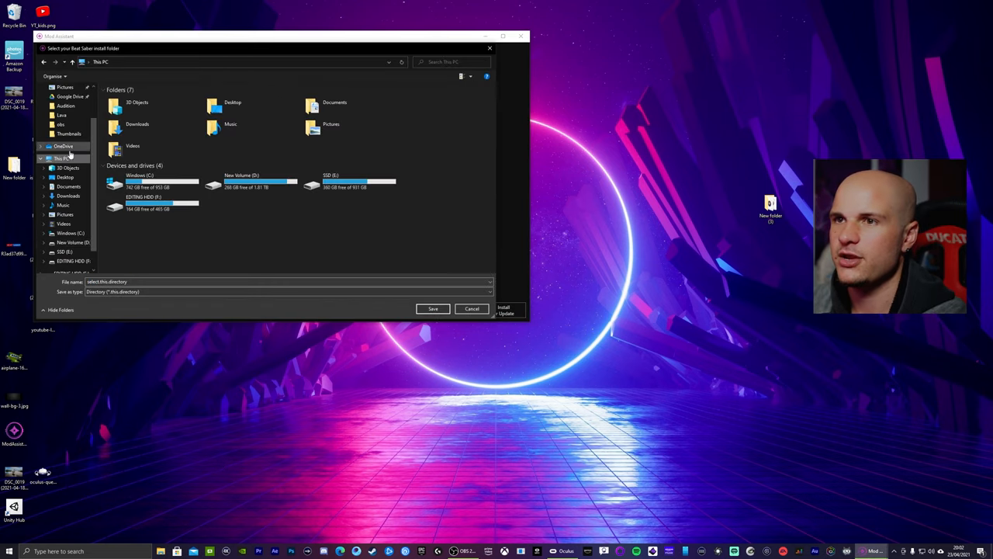
double_click(241, 183)
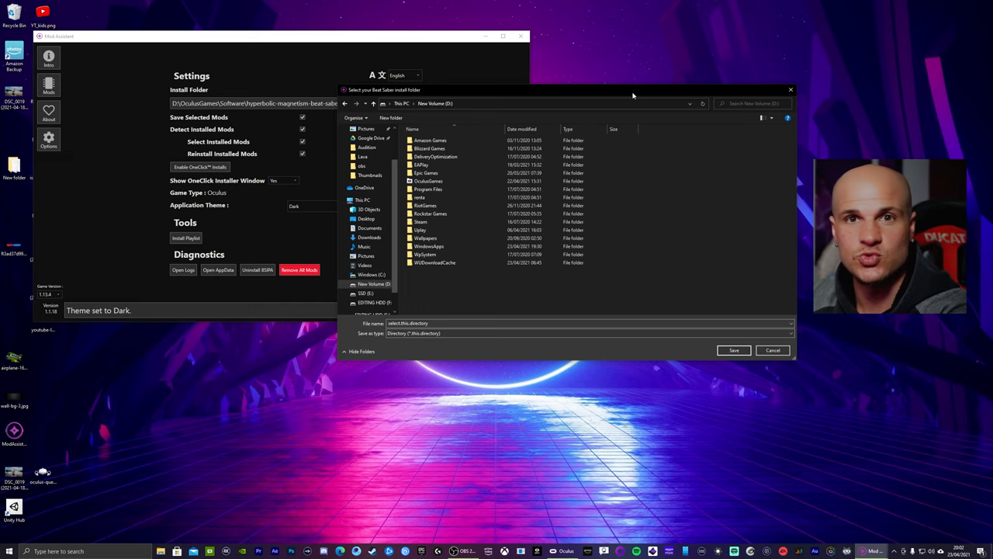
mouse_move(579, 91)
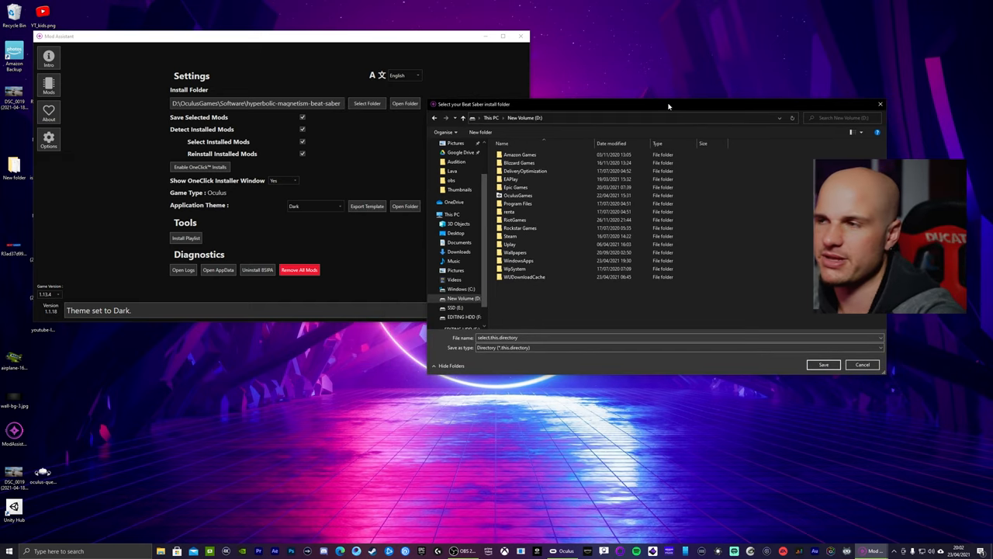
click(519, 195)
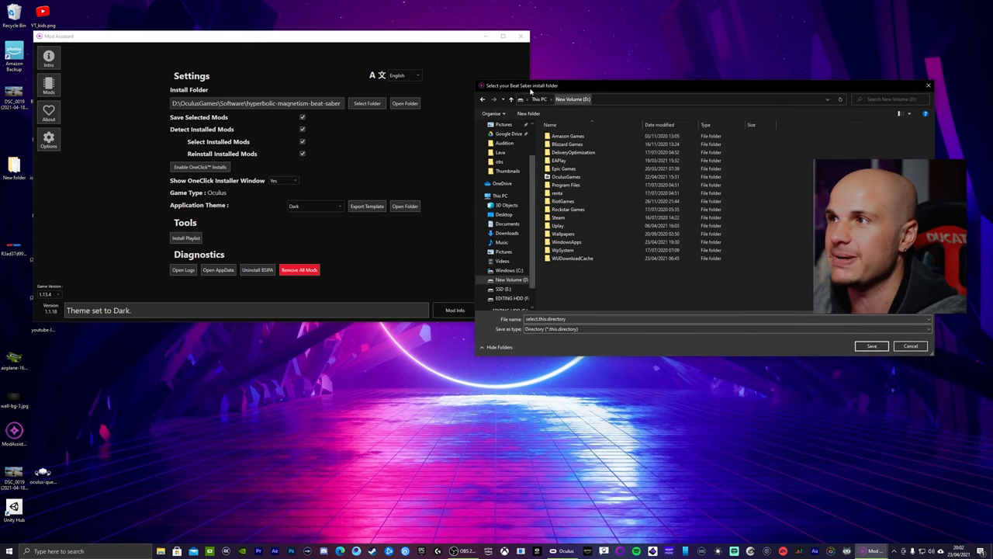
click(565, 177)
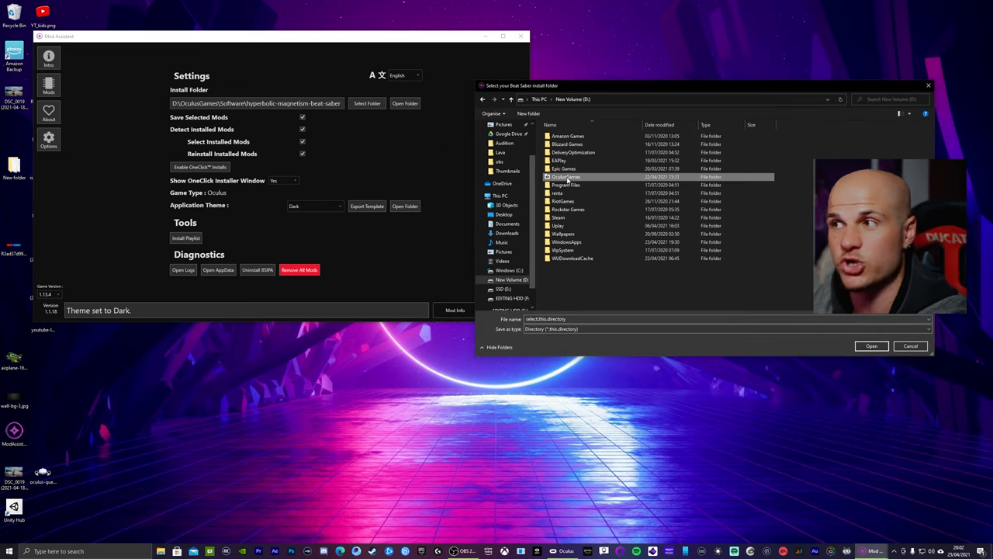
double_click(566, 177)
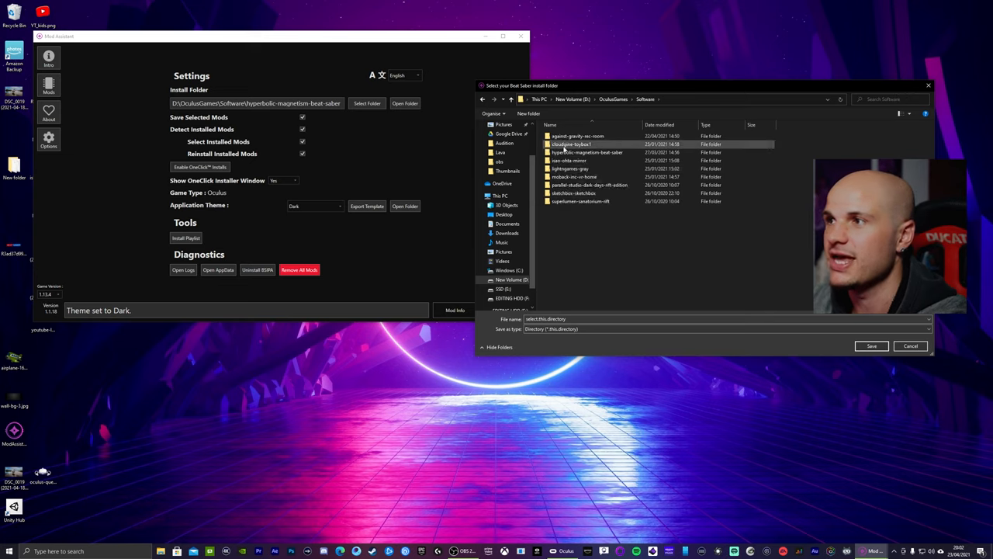
mouse_move(586, 152)
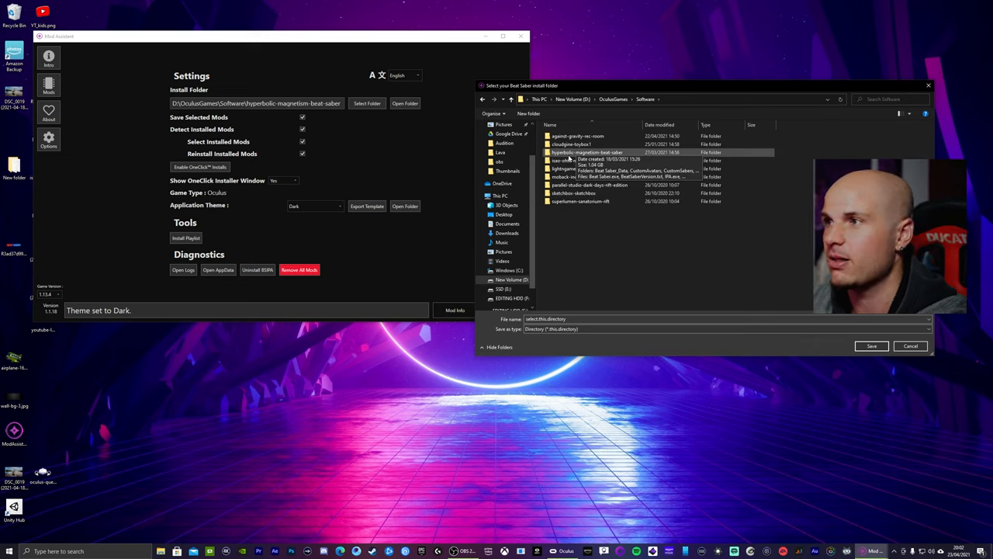
Select Software\hyperbolic-magnetism-beat-saber as the install folder
double_click(586, 152)
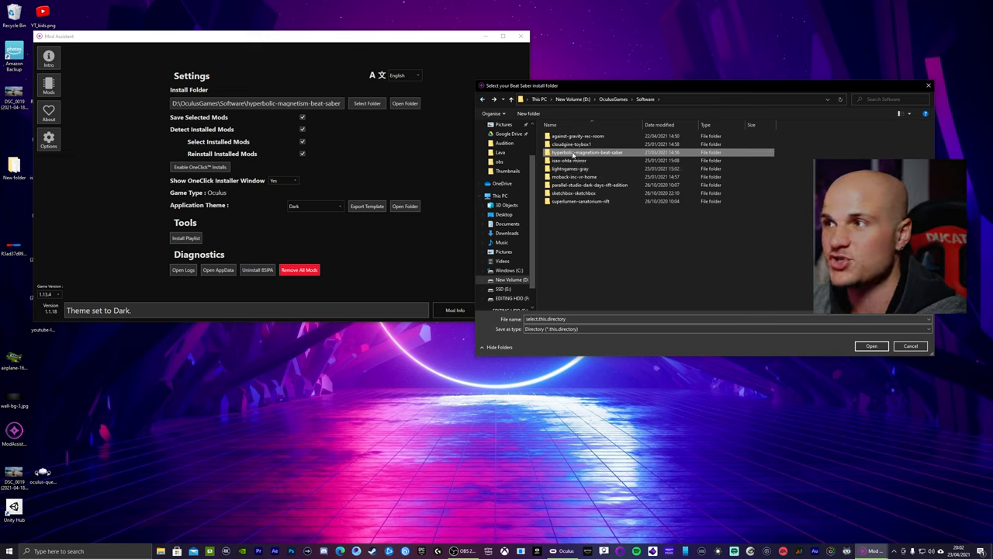
double_click(587, 152)
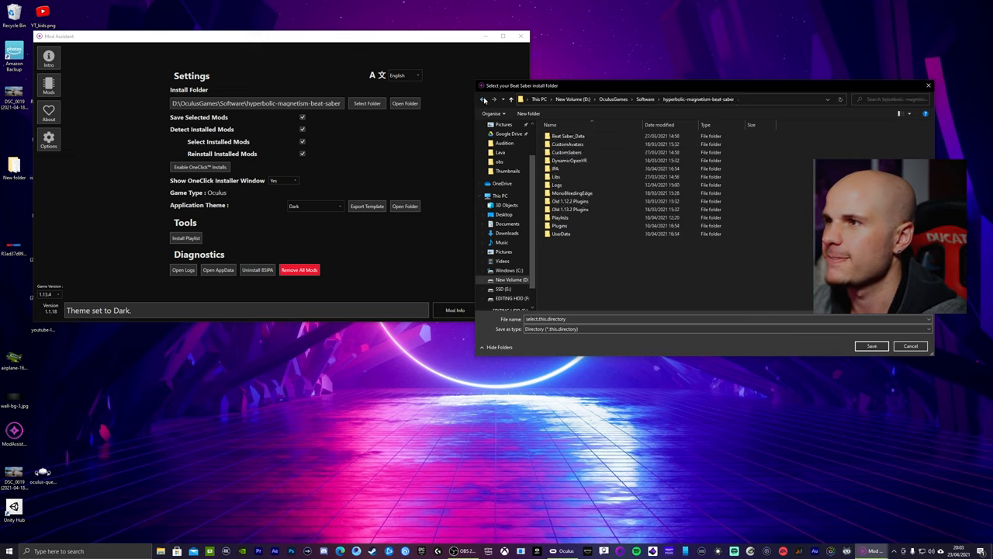
click(482, 99)
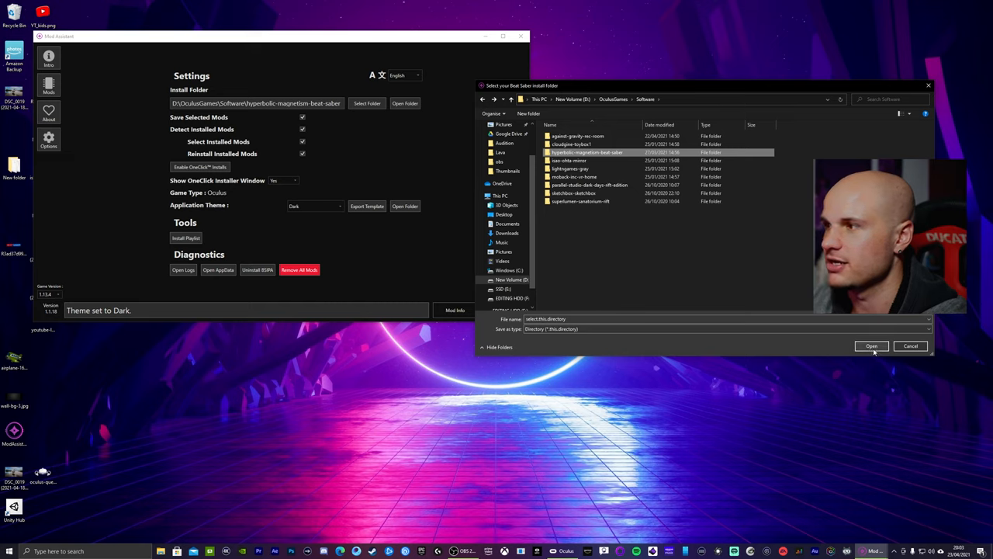
double_click(587, 152)
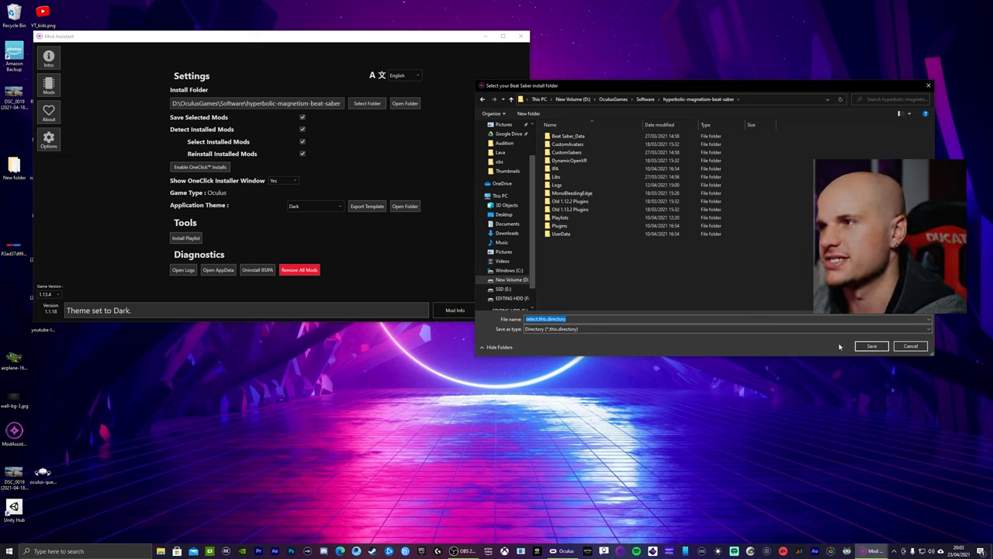
click(646, 100)
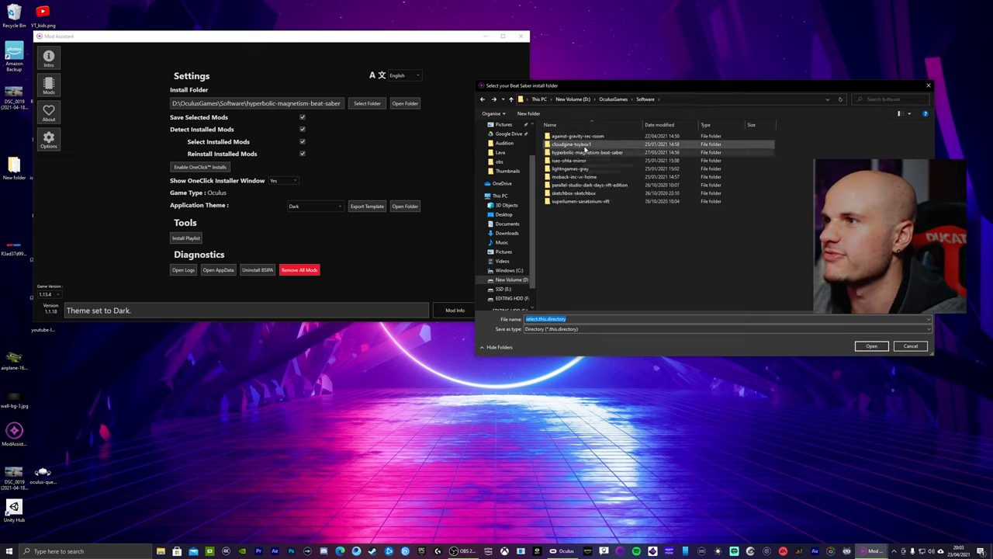
double_click(587, 152)
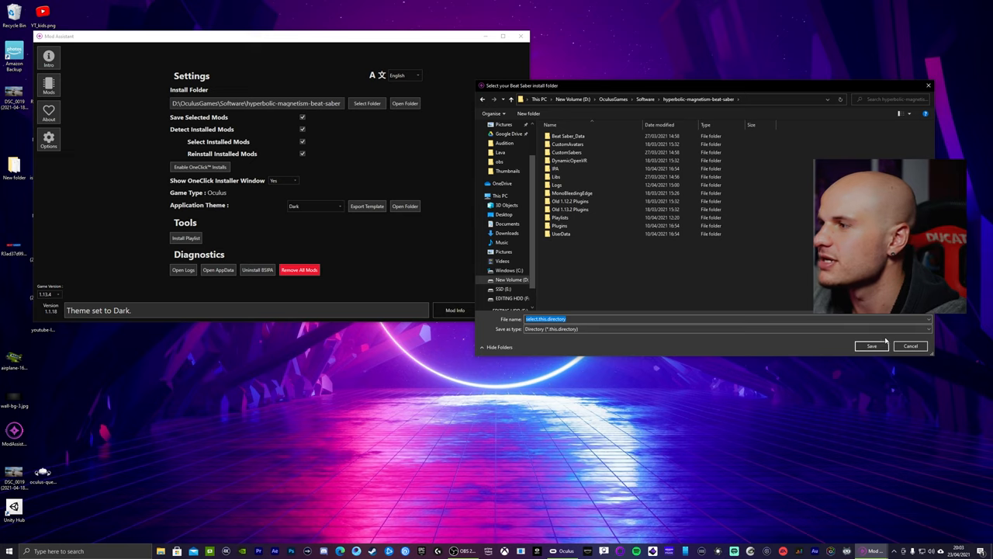
click(910, 345)
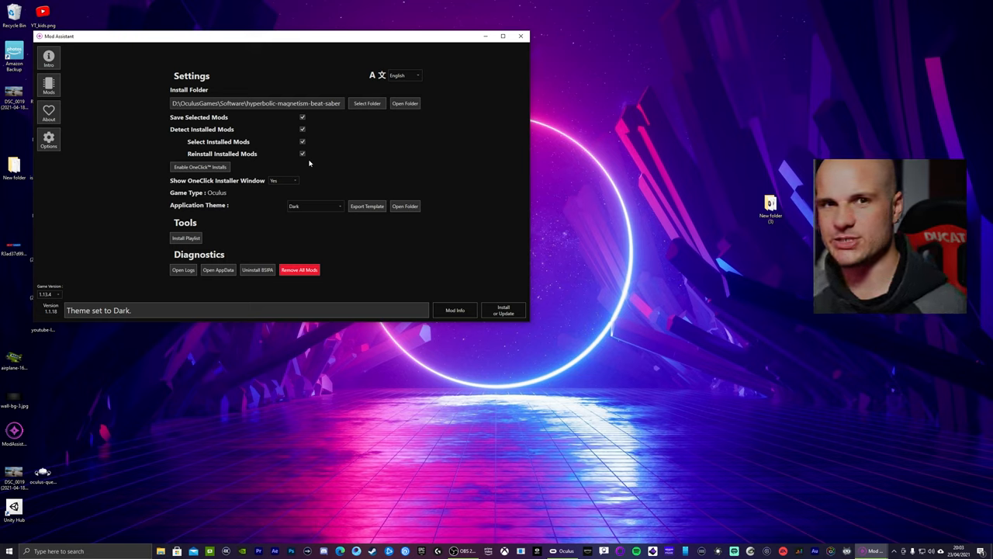
Confirm the install path reads D:\OculusGames\Software\hyperbolic-magnetism-beat-saber and close Mod Assistant
drag(279, 36, 497, 65)
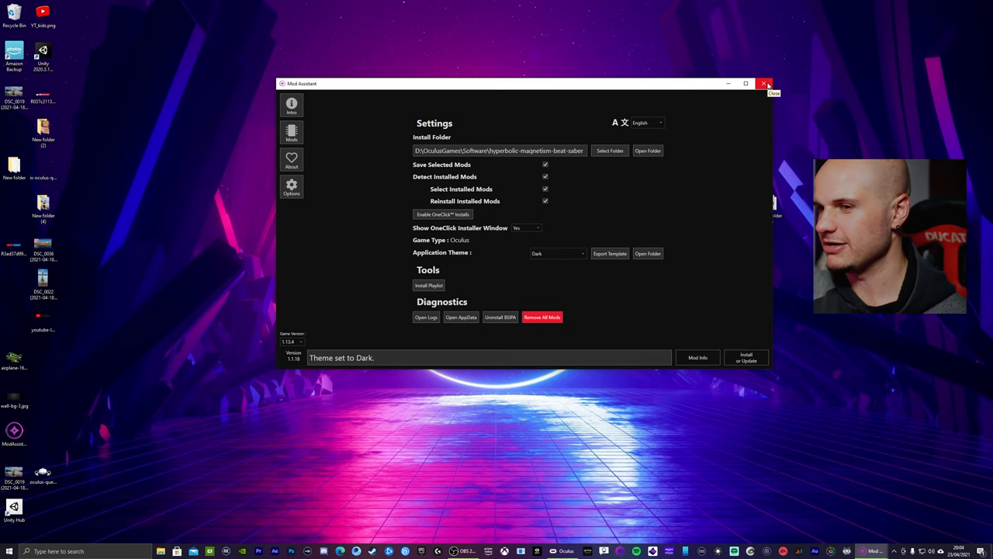
click(765, 83)
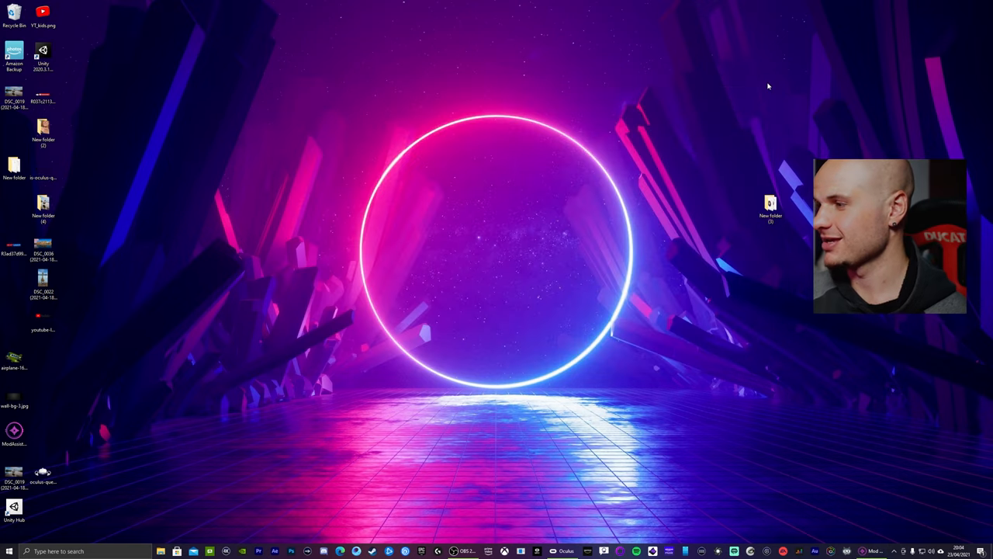